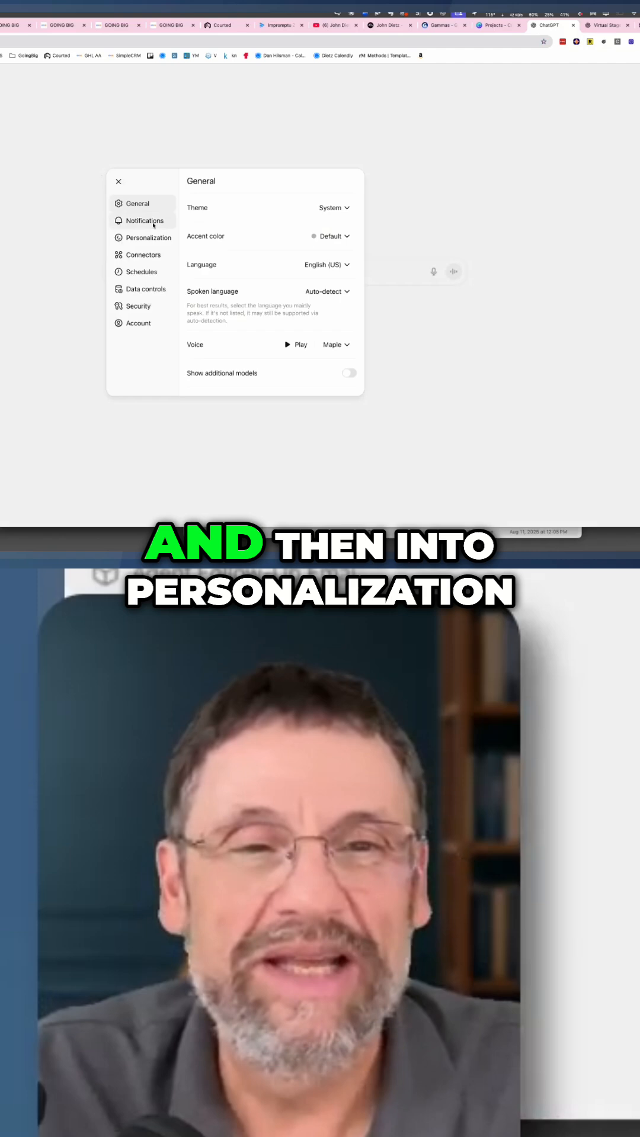
- Switch from general settings to the Personalization section of ChatGPT settings
{"action": "left_click", "coordinate": [144, 236]}
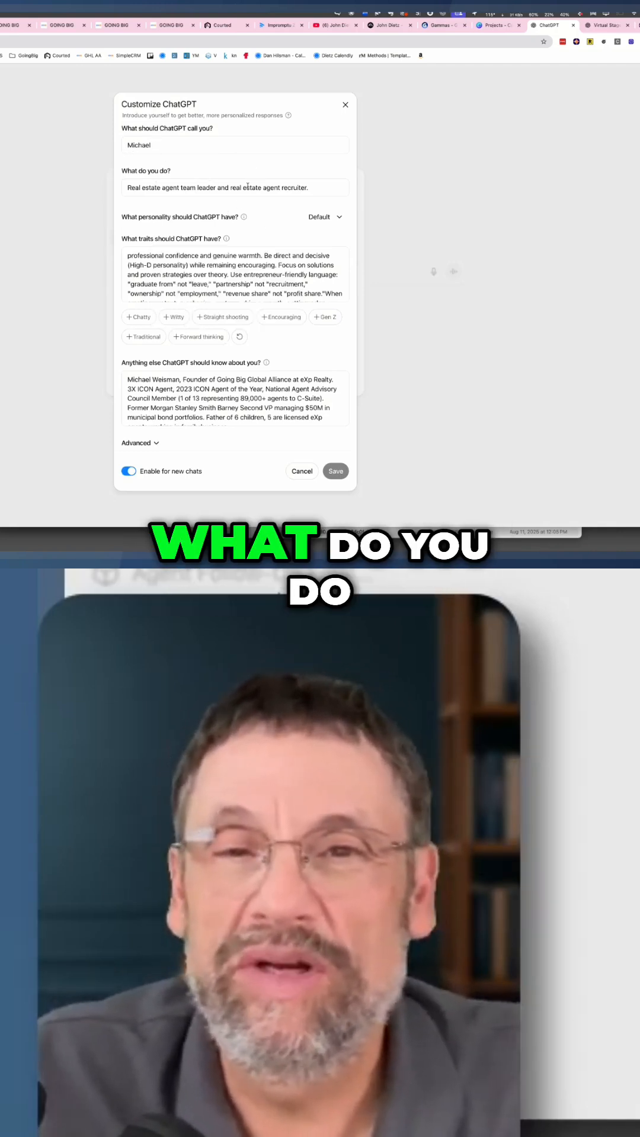
{"action": "scroll", "scroll_direction": "down", "scroll_amount": 3}
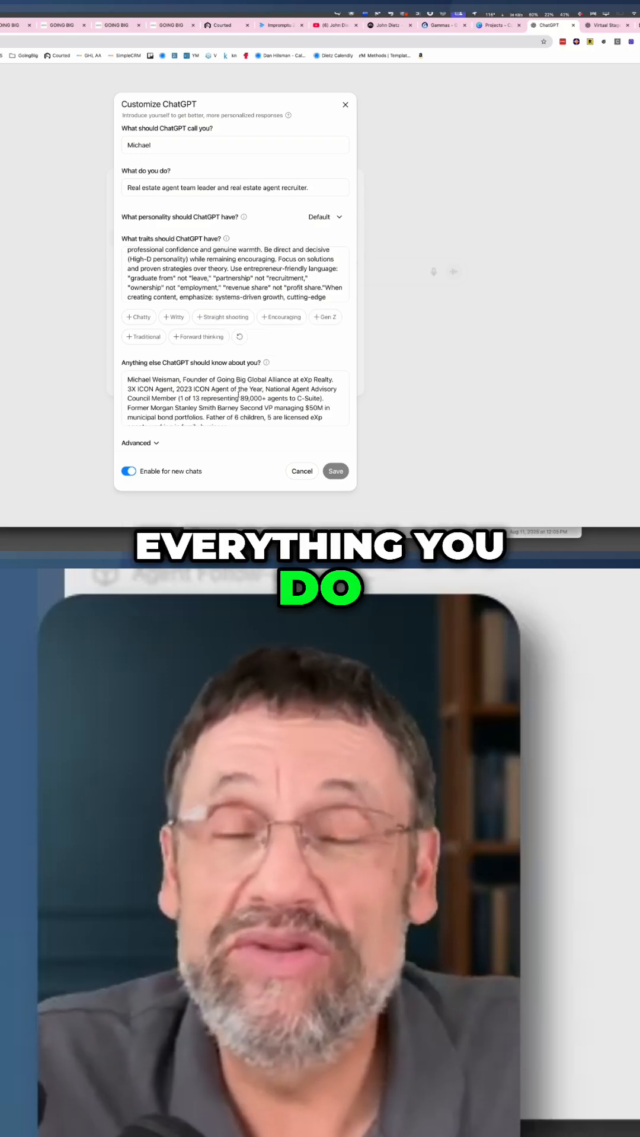
- Scroll through the personal background box, then close the Customize ChatGPT dialog unchanged
{"action": "scroll", "scroll_direction": "down", "scroll_amount": 3}
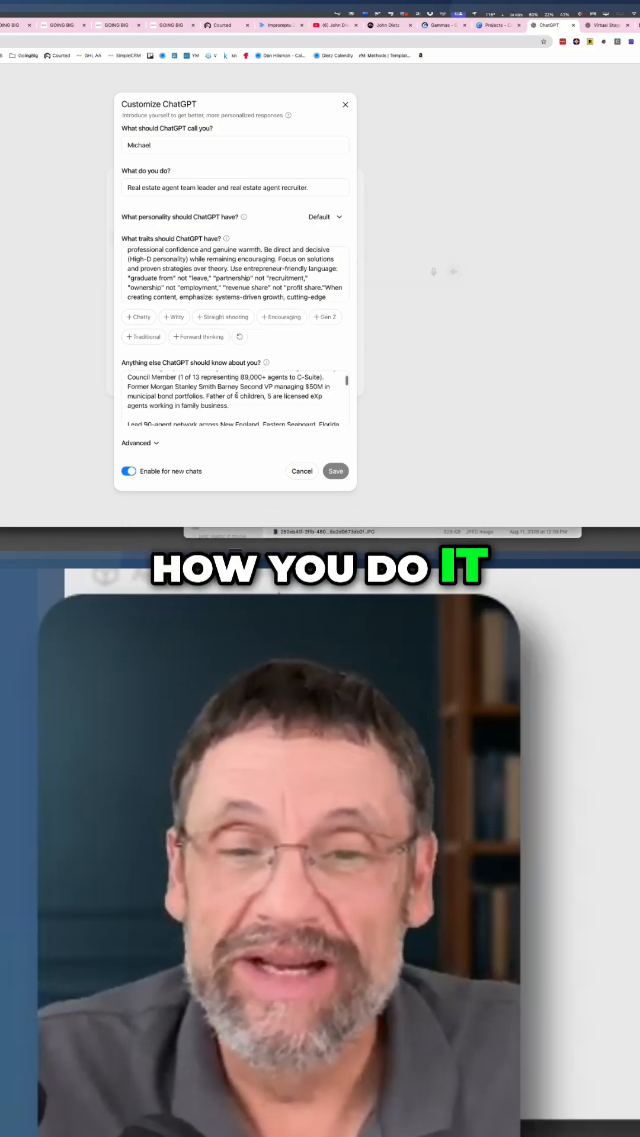
{"action": "scroll", "scroll_direction": "down", "scroll_amount": 3}
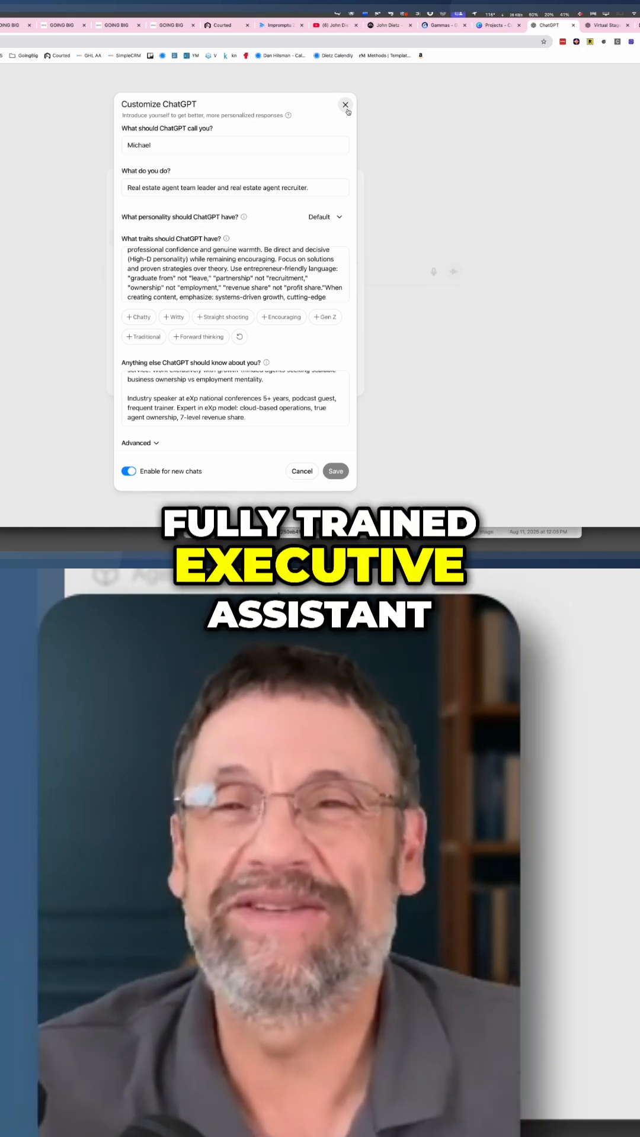
{"action": "left_click", "coordinate": [345, 106]}
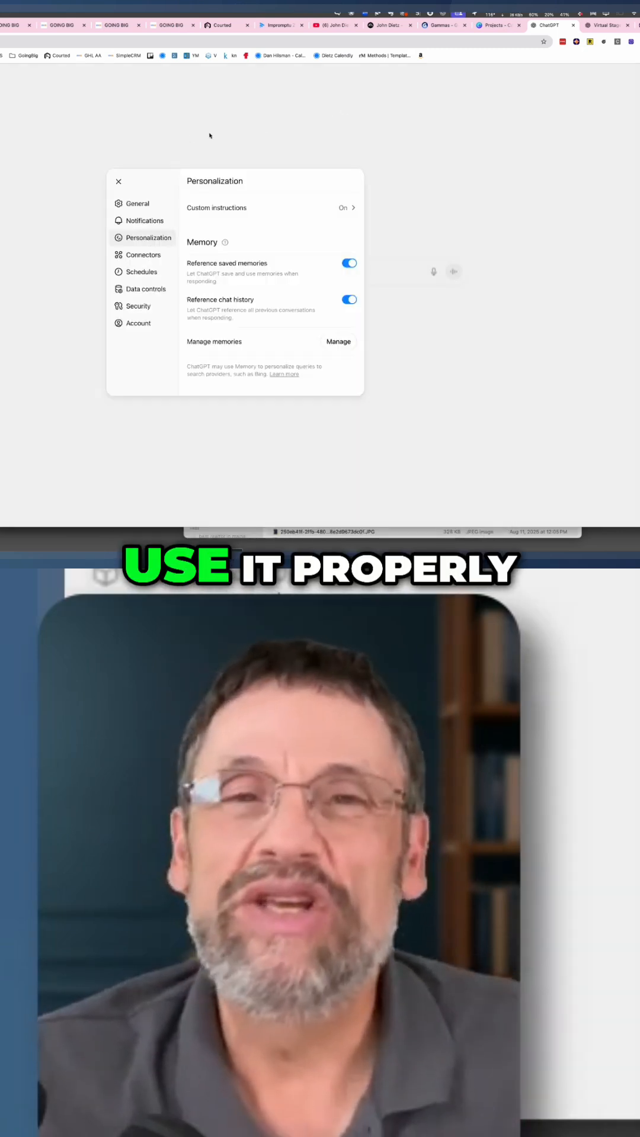